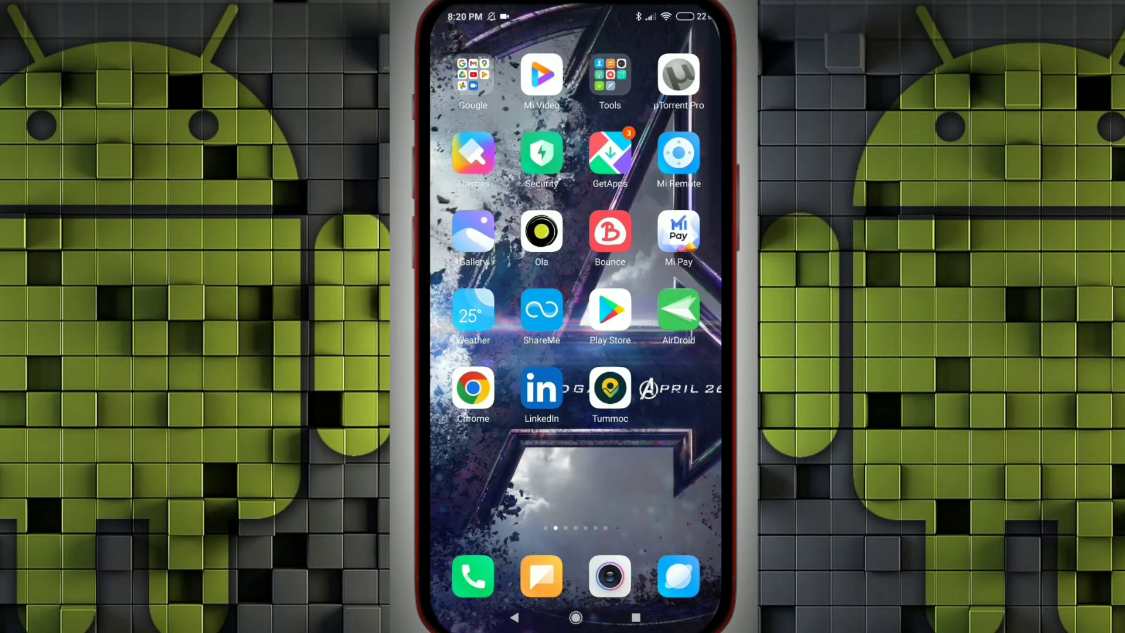
Step: Launch Chrome and search Google for 'youtube vanced'
{"action": "left_click", "coordinate": [473, 395]}
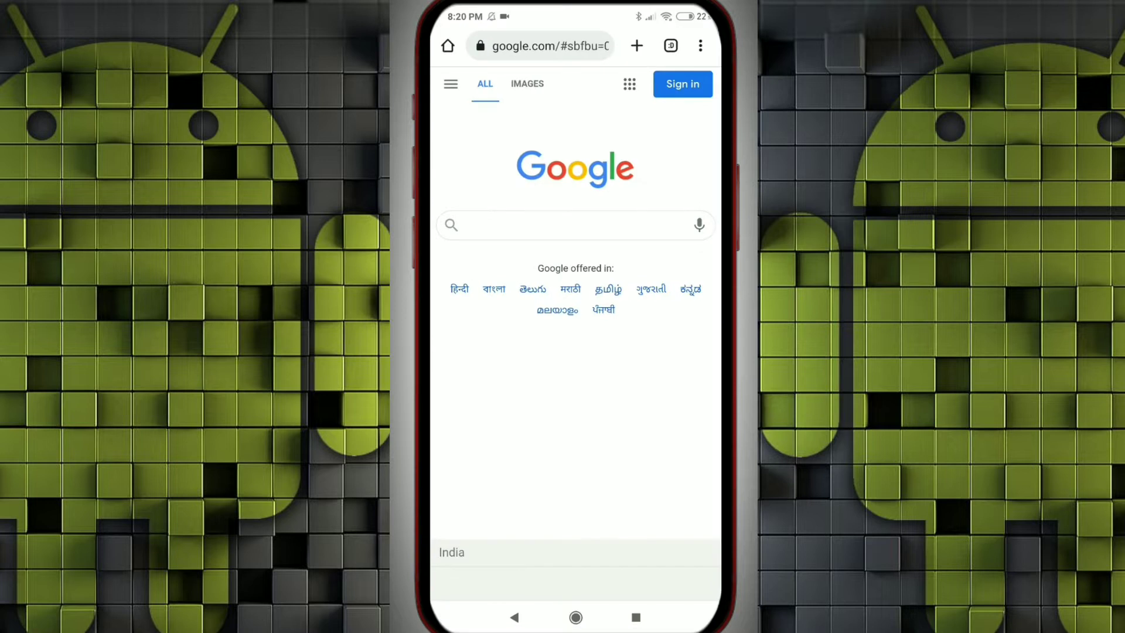
{"action": "left_click", "coordinate": [574, 225]}
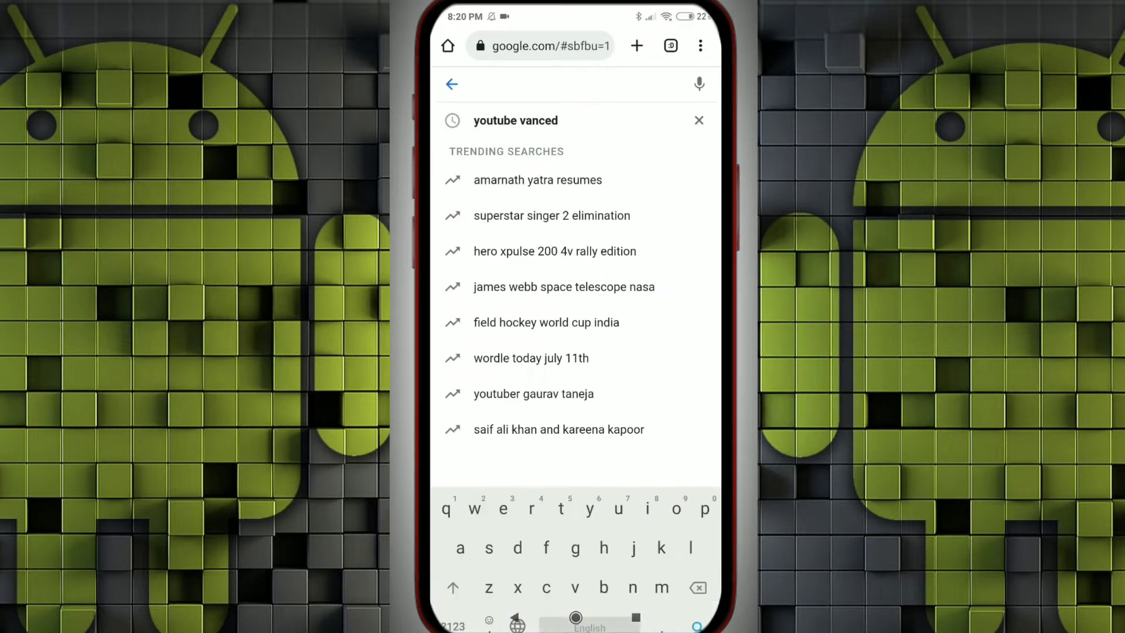
{"action": "type", "text": "youtube"}
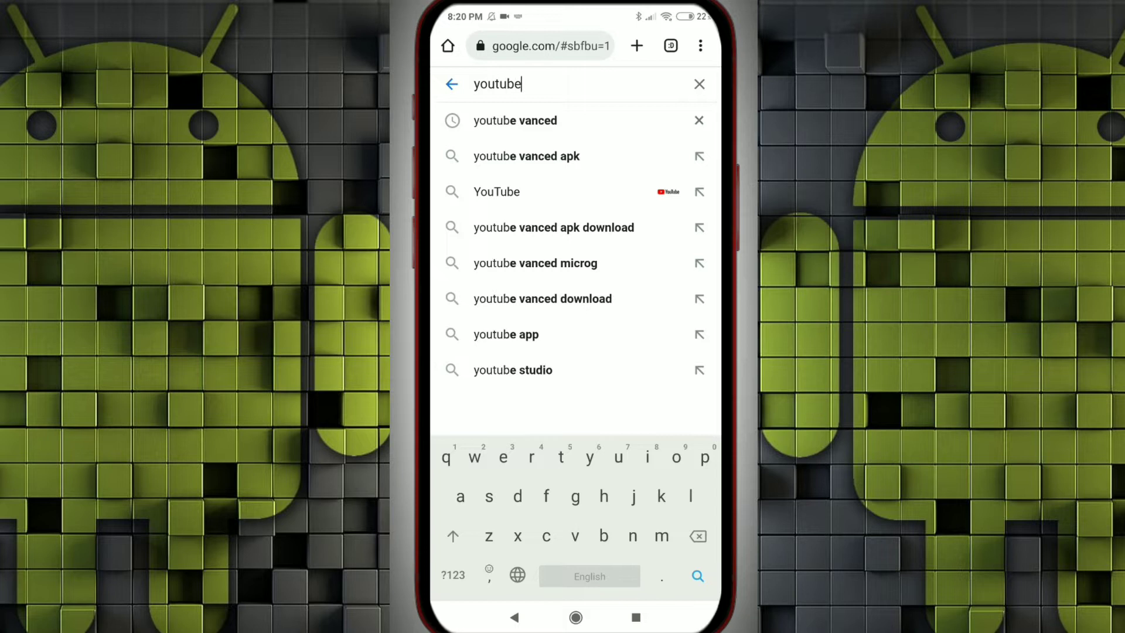
{"action": "left_click", "coordinate": [514, 120]}
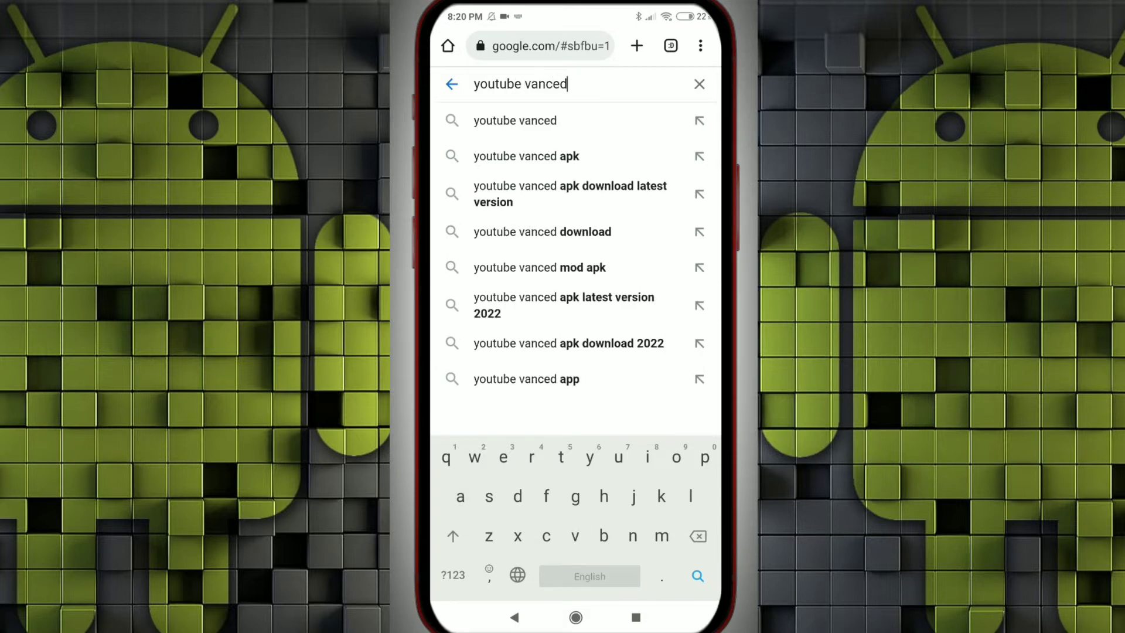
{"action": "left_click", "coordinate": [695, 574]}
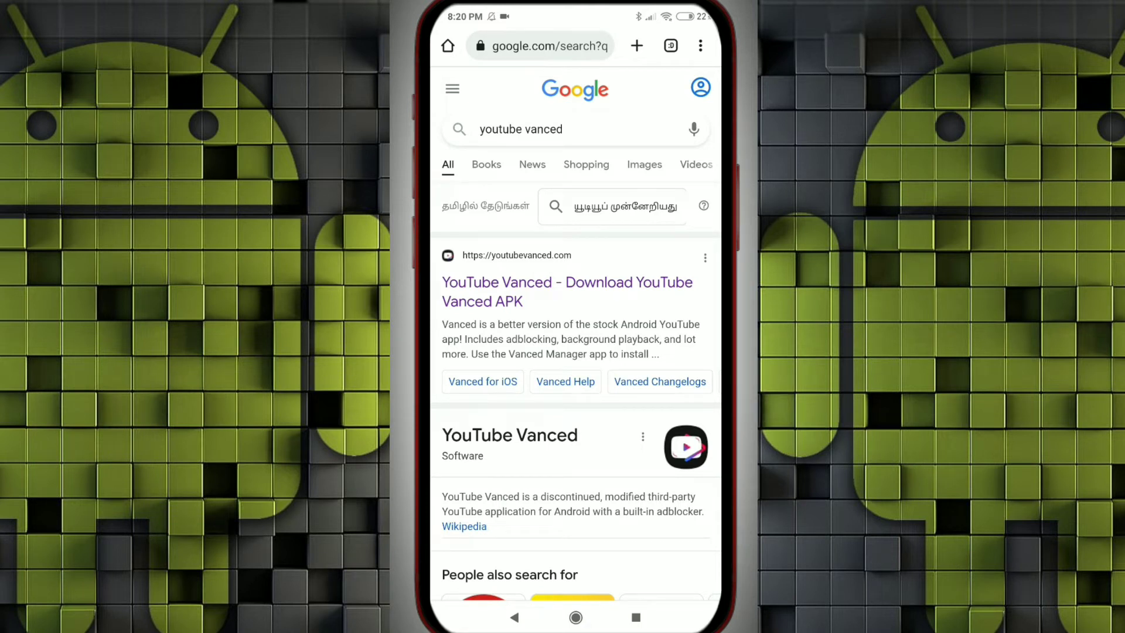
Step: Download Vanced Manager v2.6.2 from youtubevanced.com, choosing Download anyway on the harmful-file warning
{"action": "left_click", "coordinate": [567, 292]}
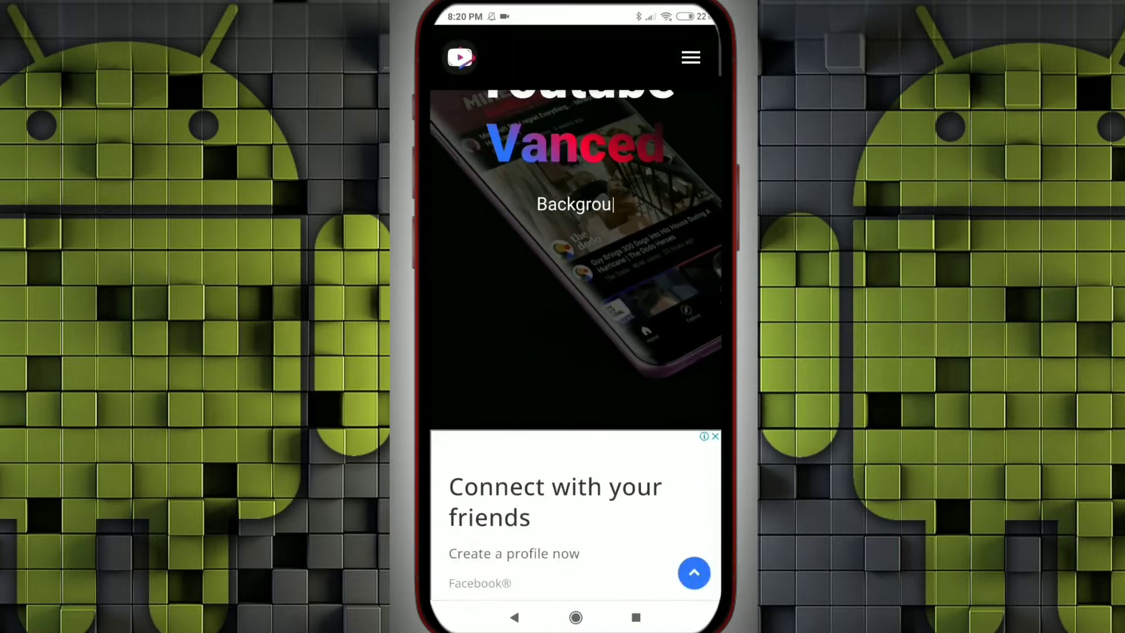
{"action": "scroll", "scroll_direction": "down", "scroll_amount": 3}
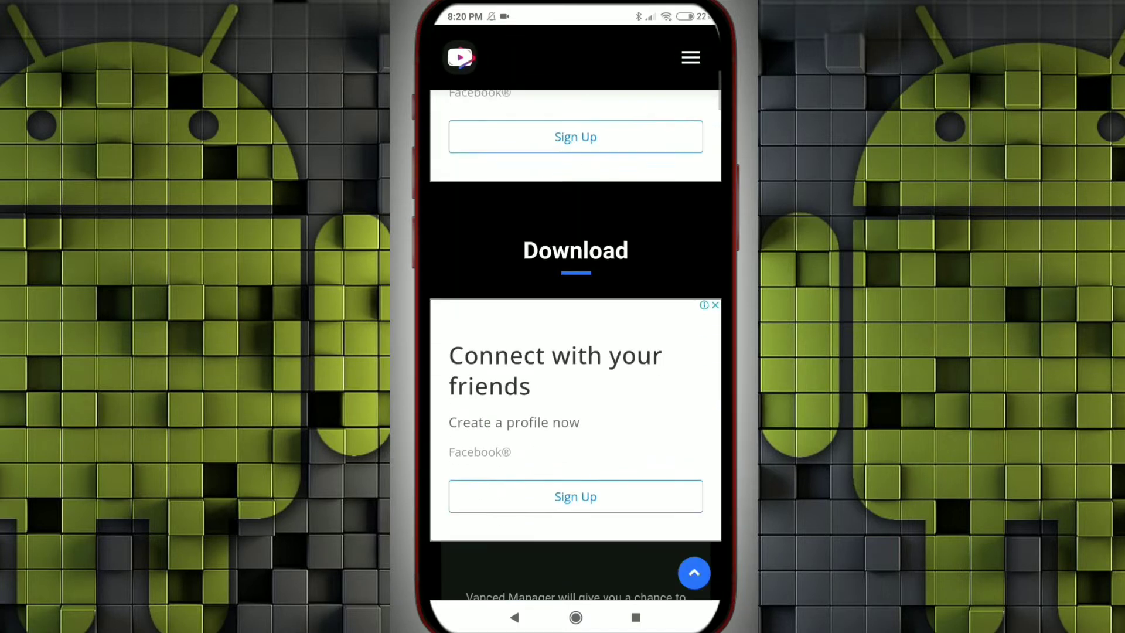
{"action": "scroll", "scroll_direction": "down", "scroll_amount": 3}
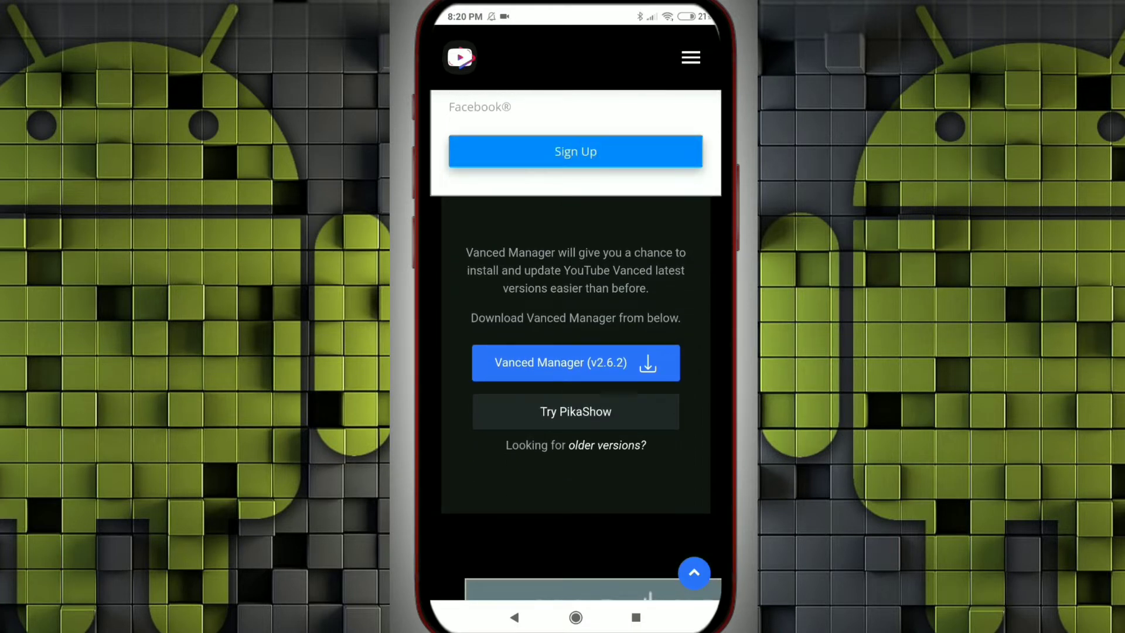
{"action": "left_click", "coordinate": [574, 362]}
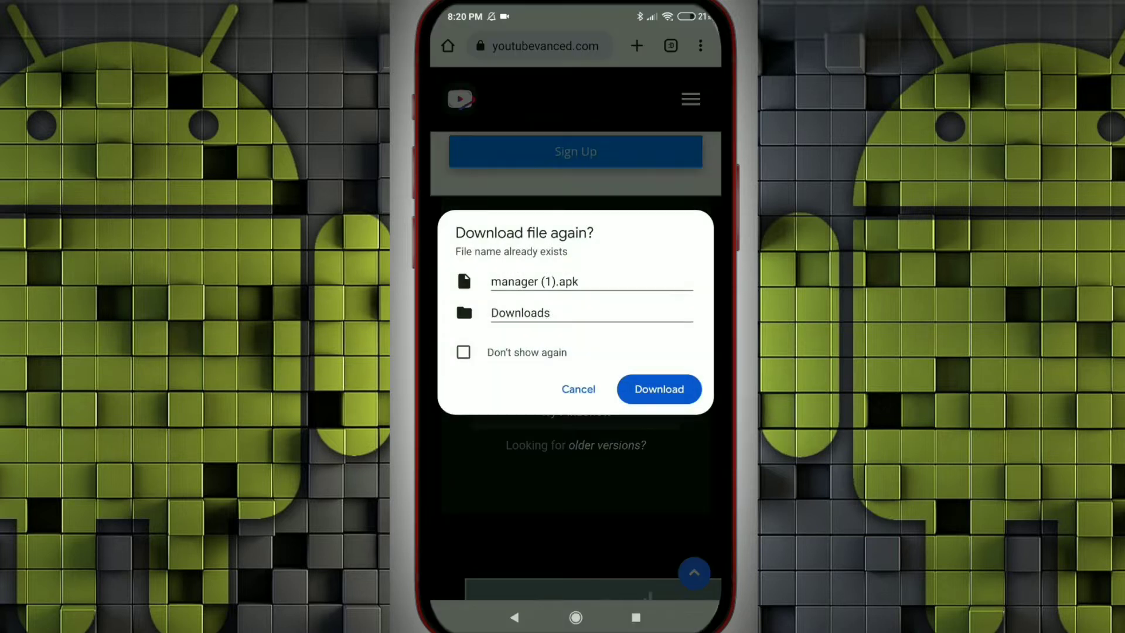
{"action": "left_click", "coordinate": [657, 389]}
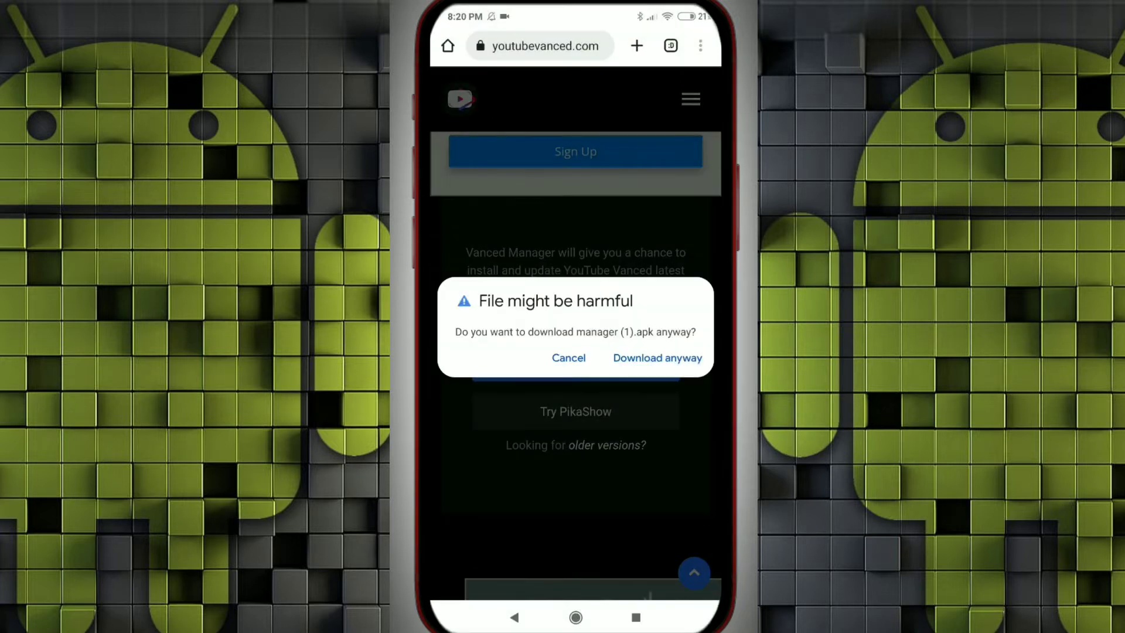
{"action": "left_click", "coordinate": [656, 359]}
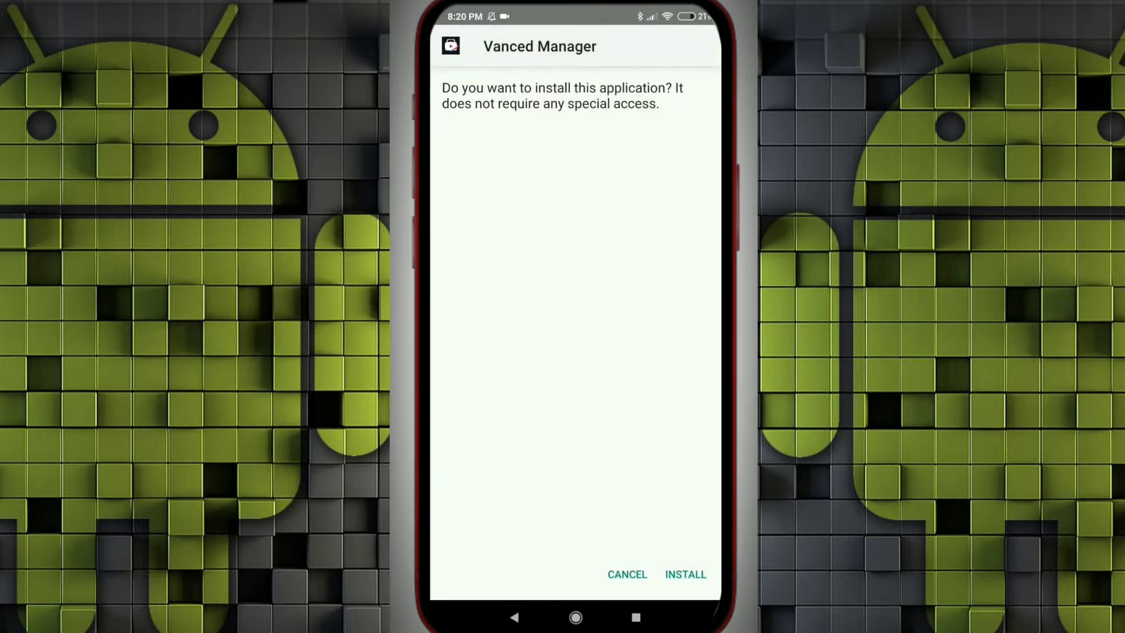
Step: Install the Vanced Manager APK and launch it to its welcome screen
{"action": "left_click", "coordinate": [686, 574]}
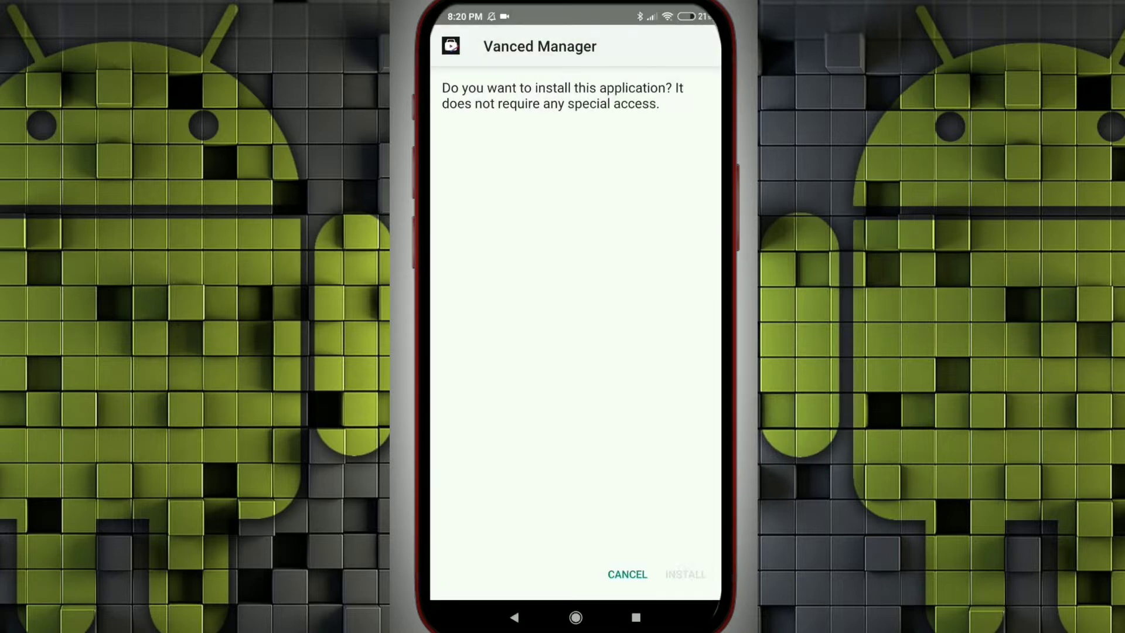
{"action": "left_click", "coordinate": [684, 574]}
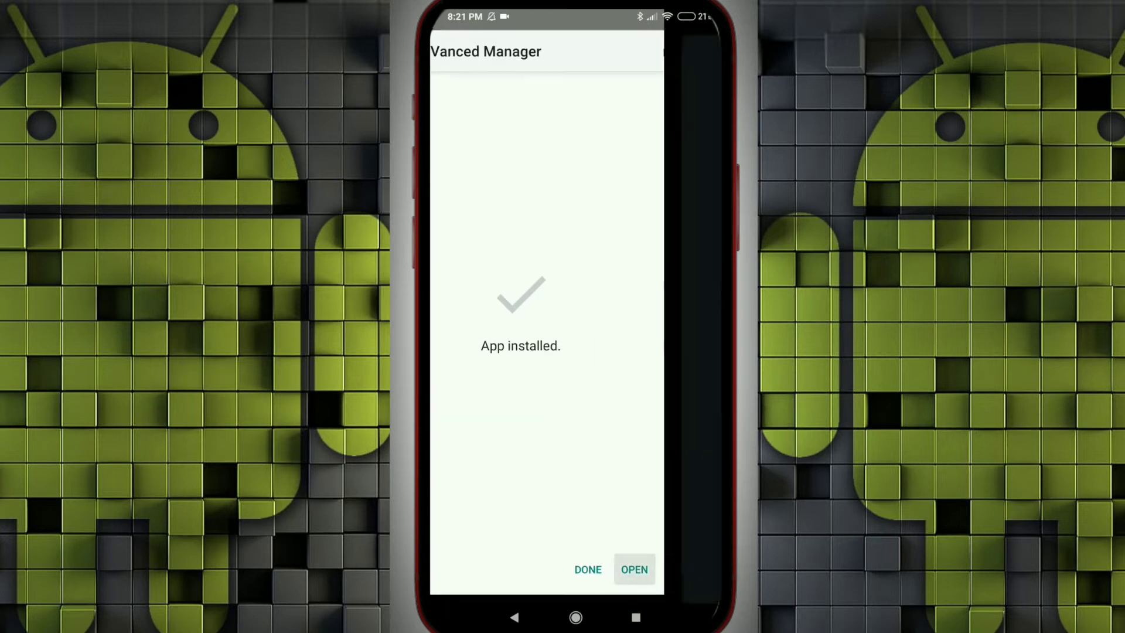
{"action": "left_click", "coordinate": [633, 569]}
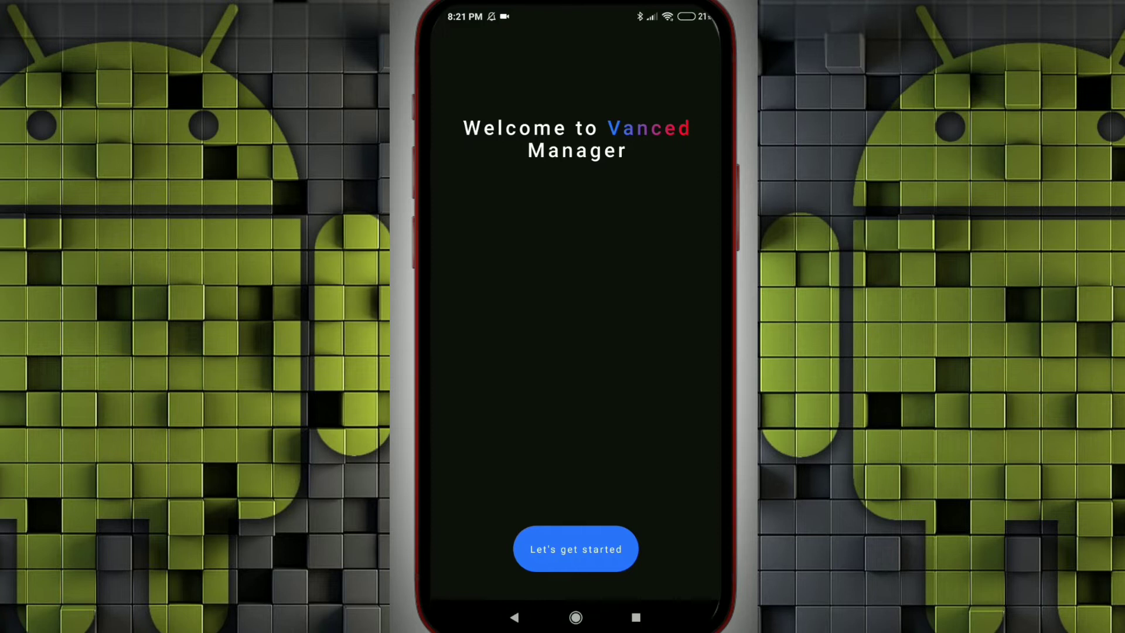
Step: Complete setup with only YouTube Vanced selected and nonroot chosen
{"action": "left_click", "coordinate": [574, 549]}
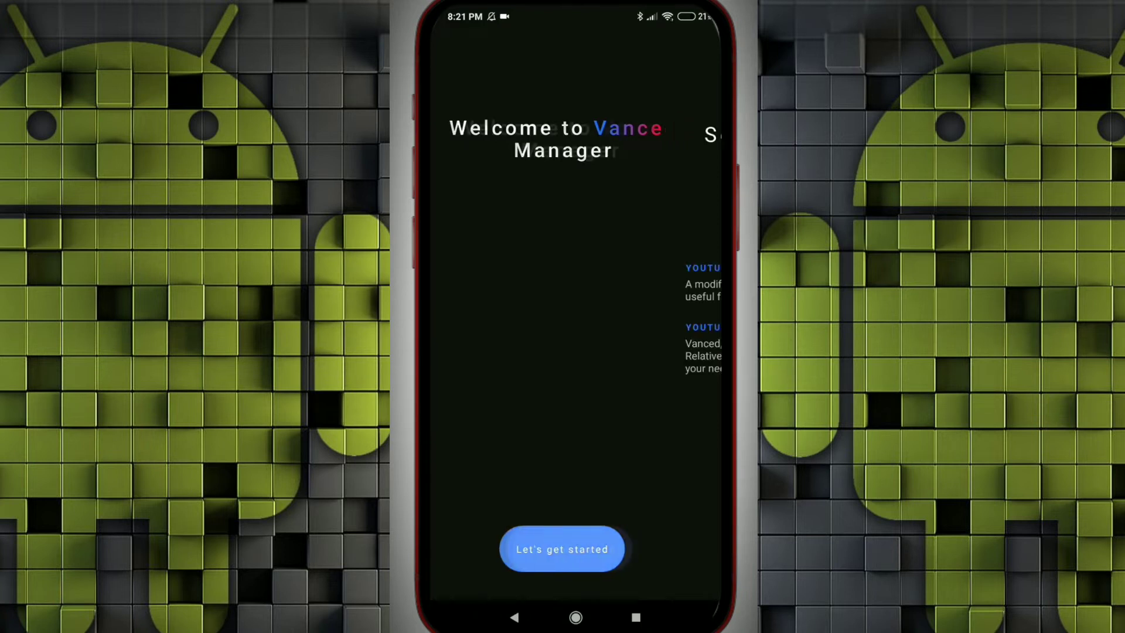
{"action": "left_click", "coordinate": [561, 548]}
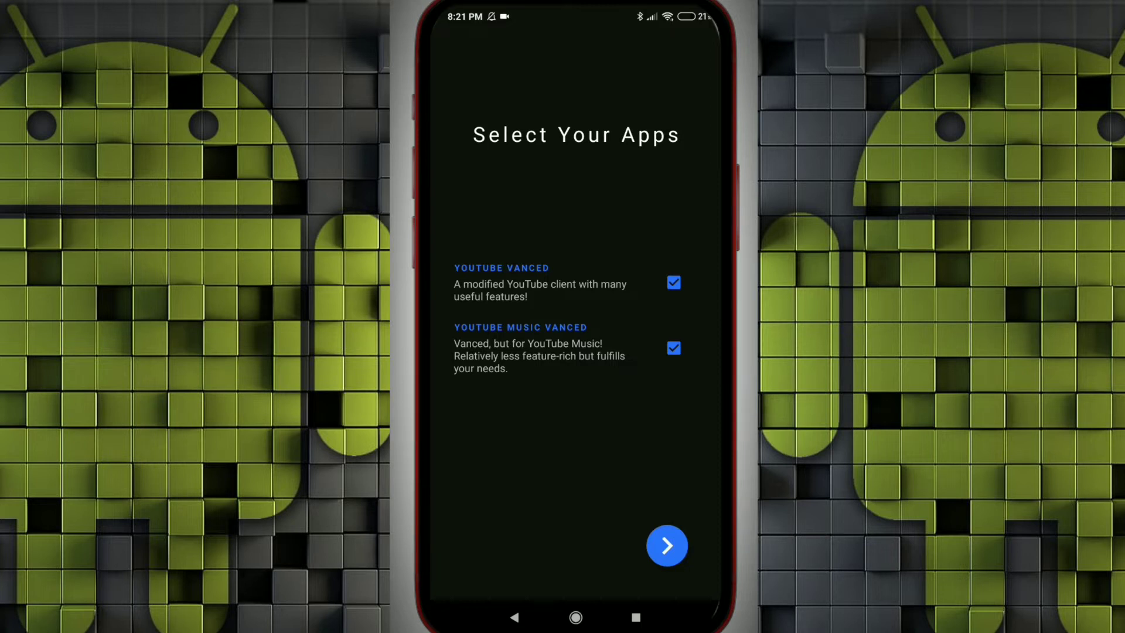
{"action": "left_click", "coordinate": [673, 348]}
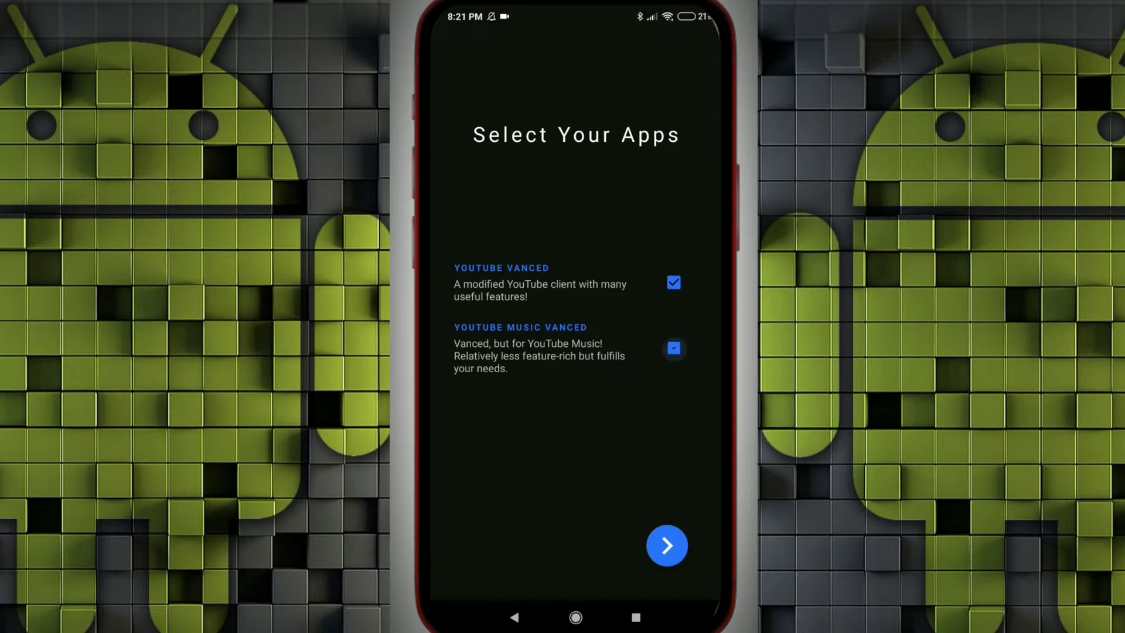
{"action": "left_click", "coordinate": [673, 348]}
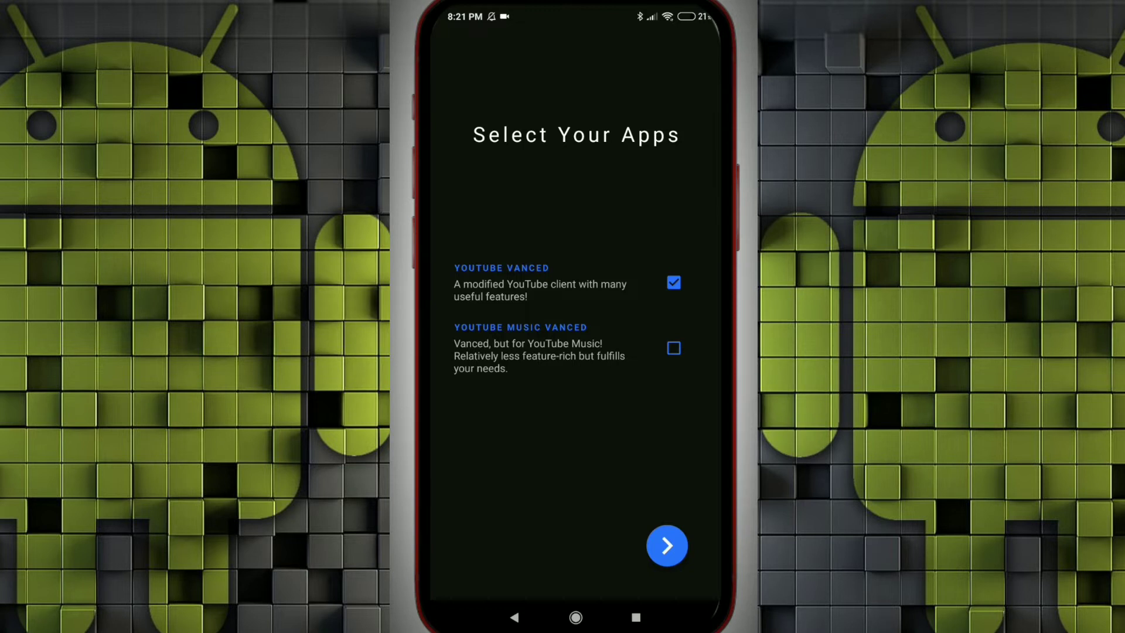
{"action": "left_click", "coordinate": [667, 545]}
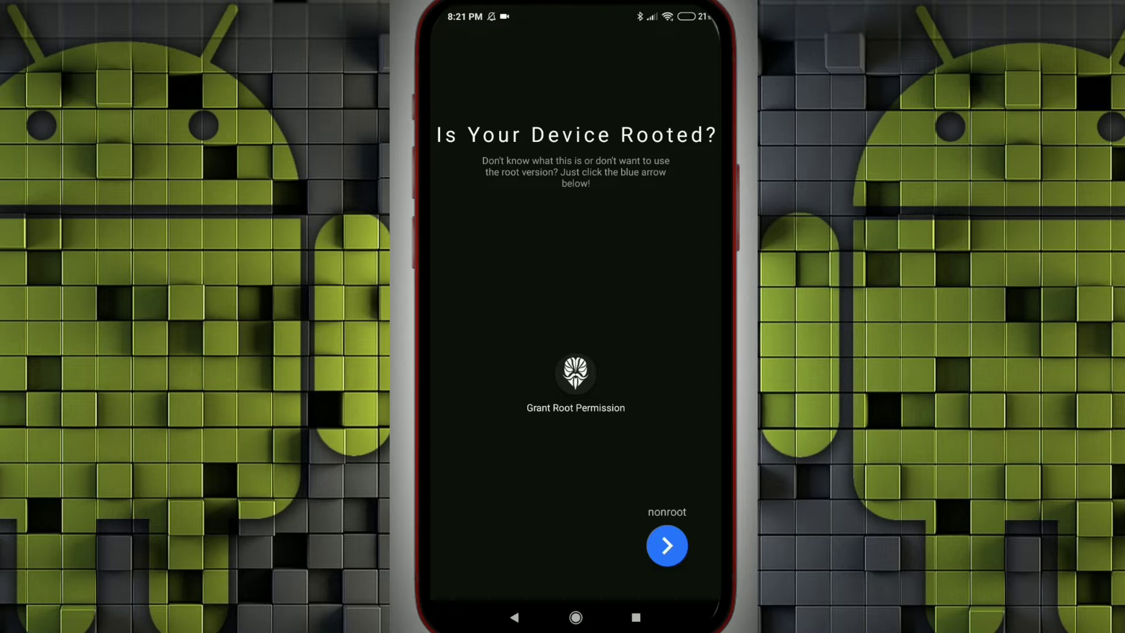
{"action": "left_click", "coordinate": [666, 546]}
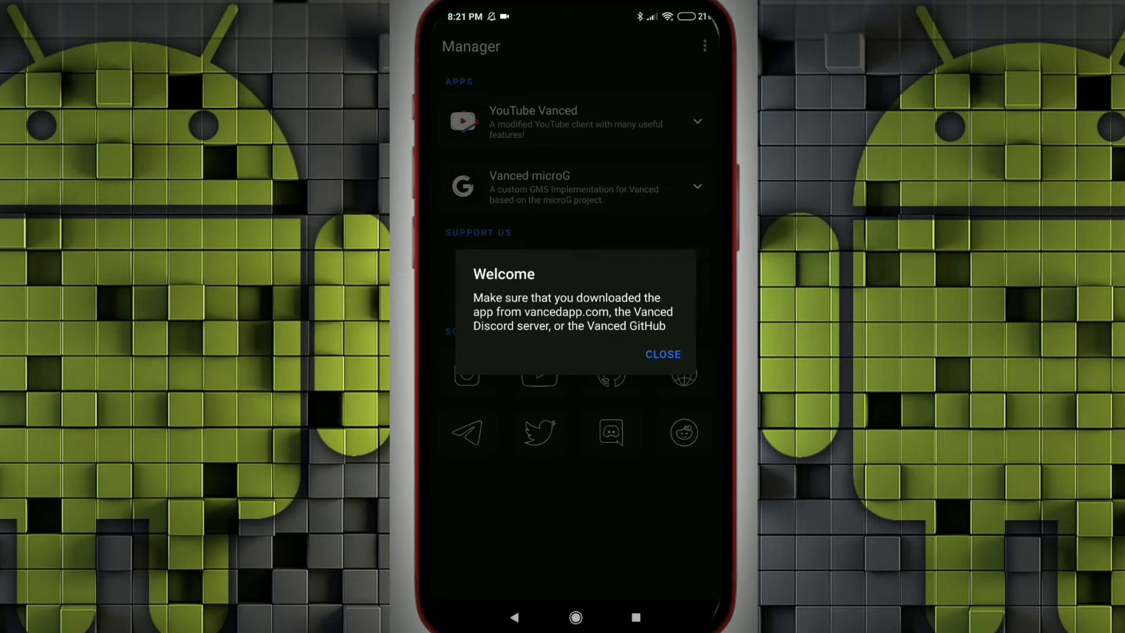
Step: Close the Welcome notice and start the Vanced microG update
{"action": "left_click", "coordinate": [661, 354]}
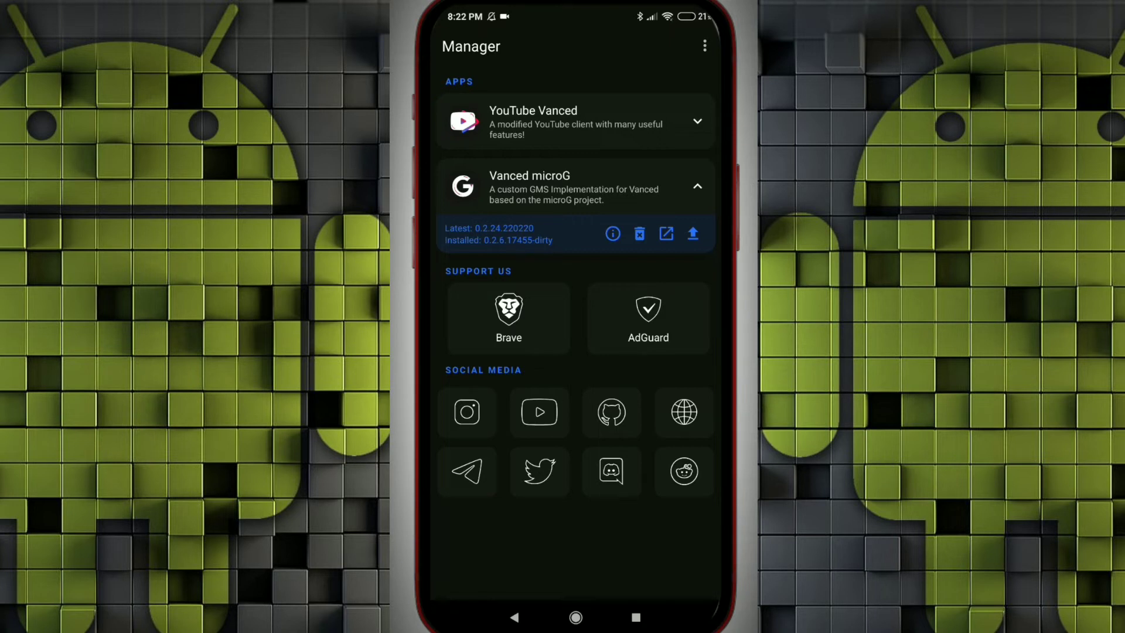
{"action": "left_click", "coordinate": [691, 233]}
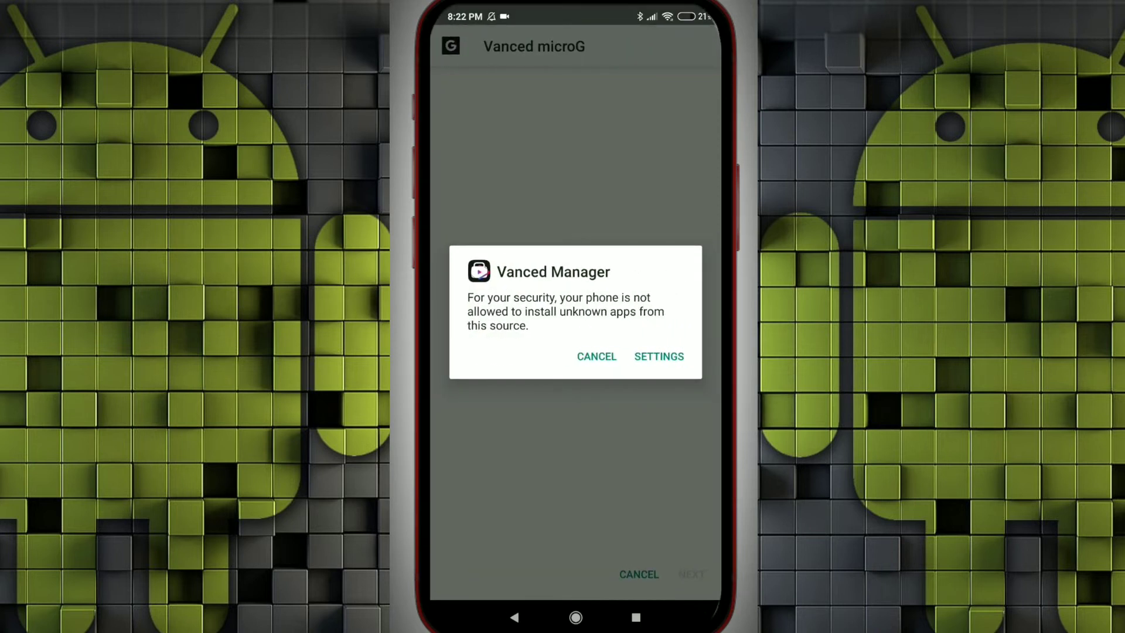
Step: Allow unknown app installs for Vanced Manager, install microG 0.2.24.220220, then expand YouTube Vanced
{"action": "left_click", "coordinate": [657, 356]}
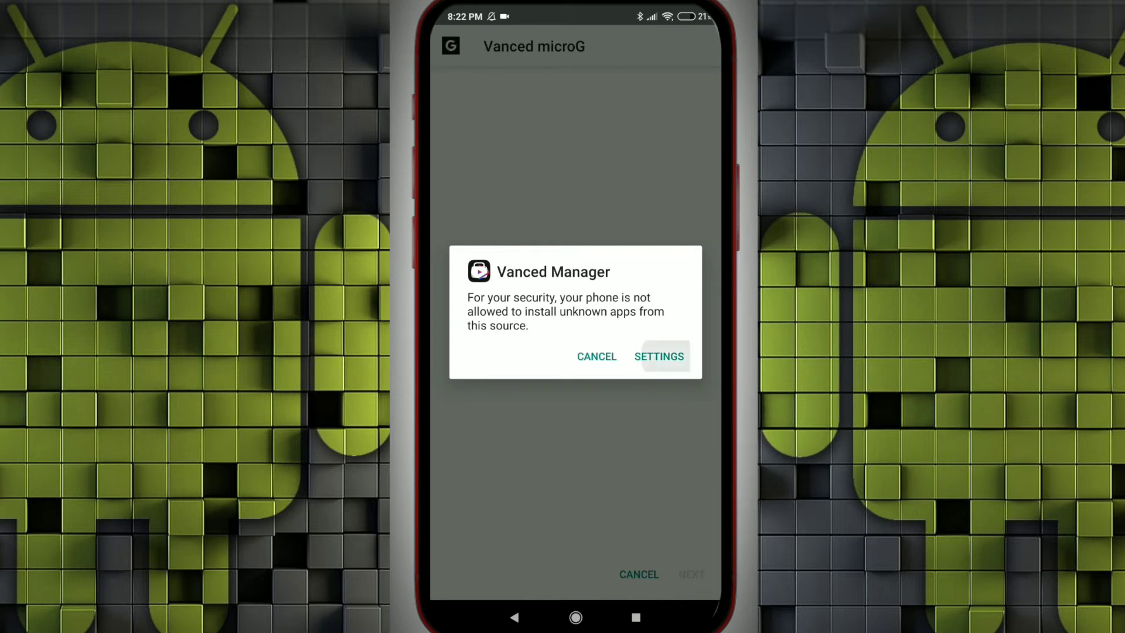
{"action": "left_click", "coordinate": [658, 356]}
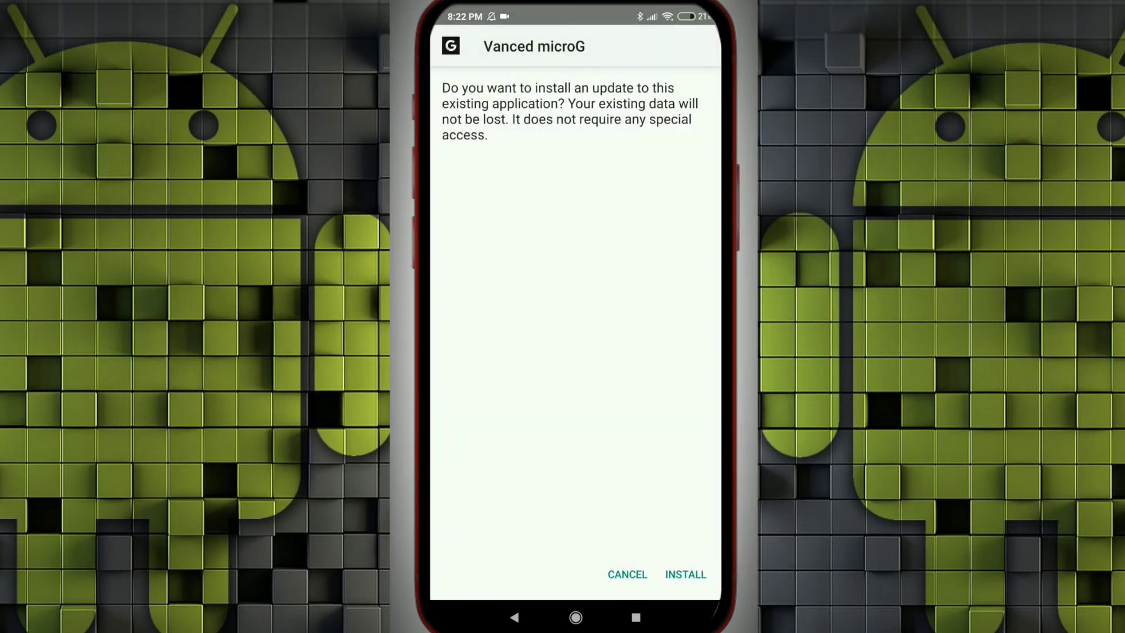
{"action": "left_click", "coordinate": [683, 574]}
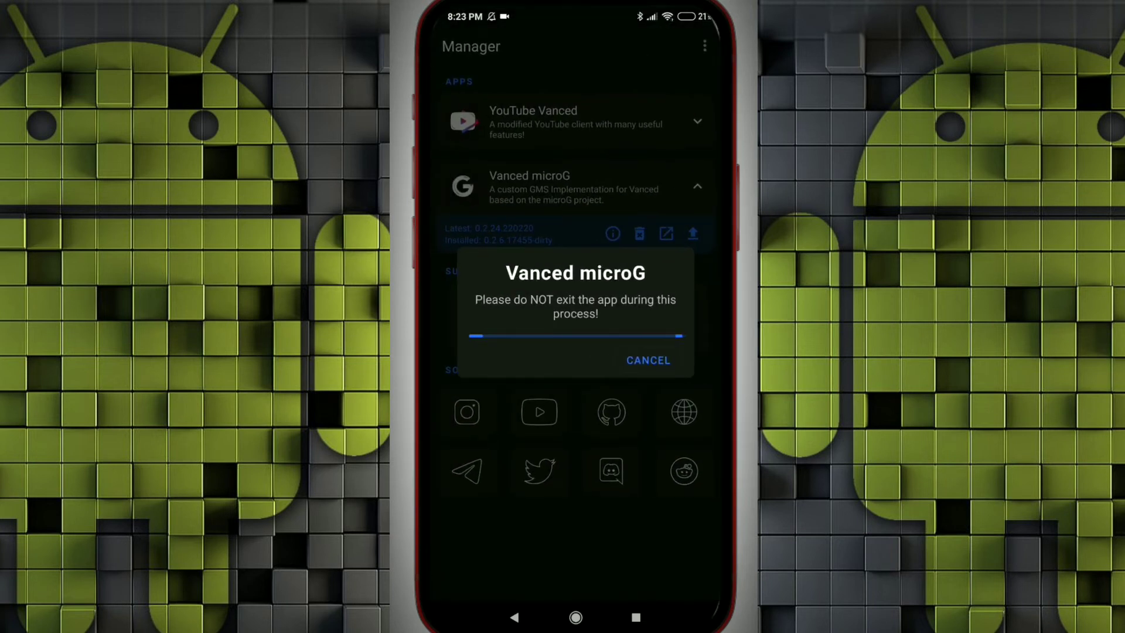
{"action": "left_click", "coordinate": [645, 360]}
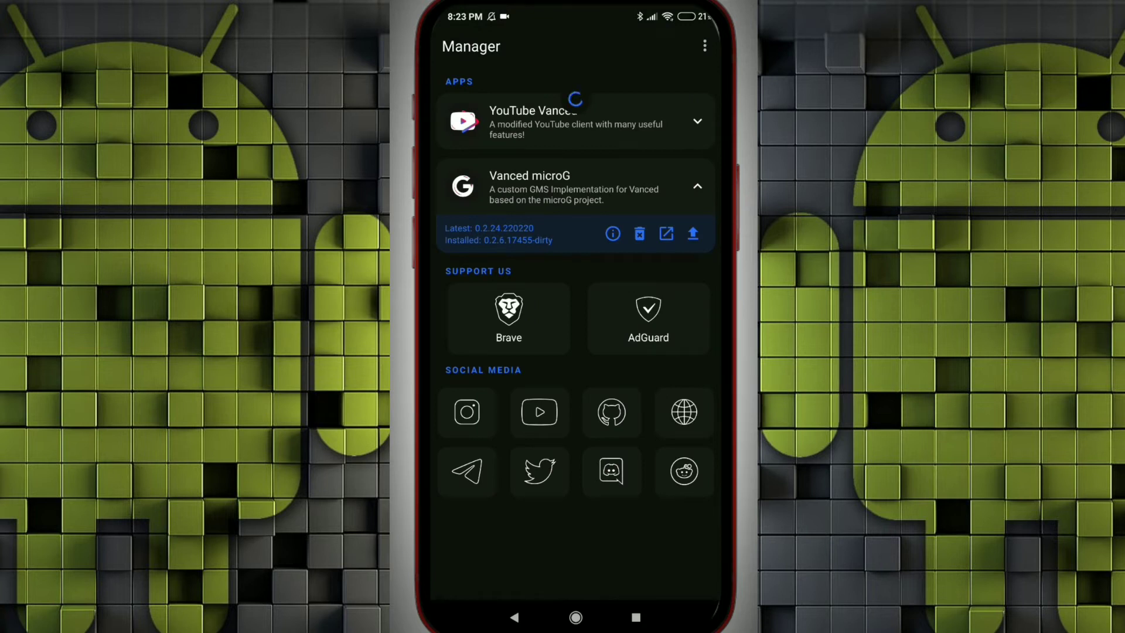
{"action": "left_click", "coordinate": [692, 235]}
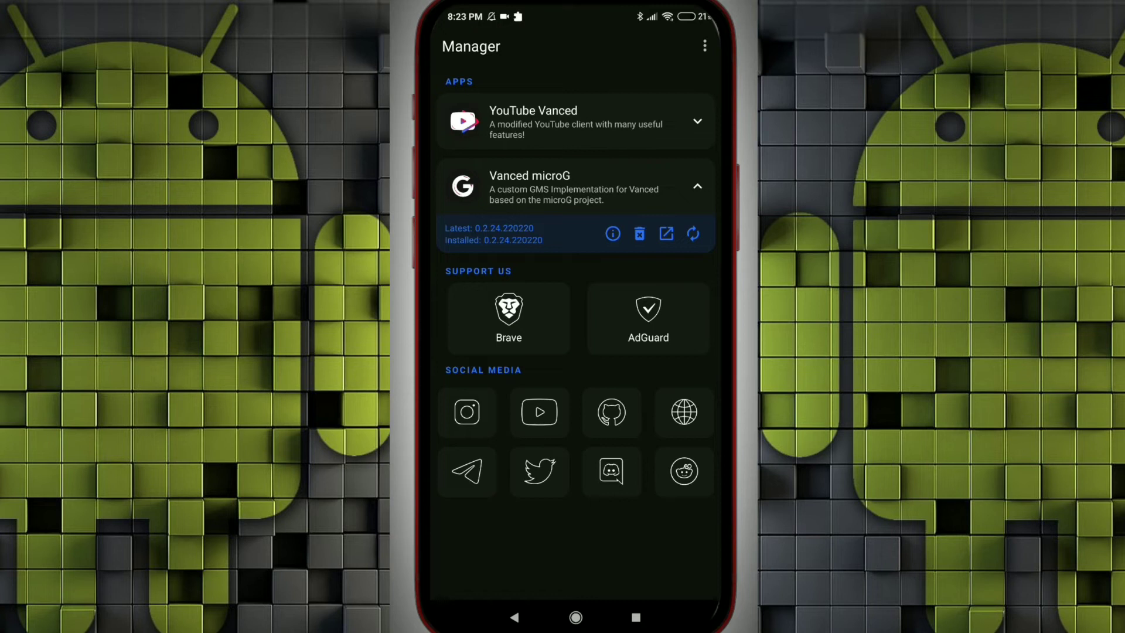
{"action": "left_click", "coordinate": [694, 121]}
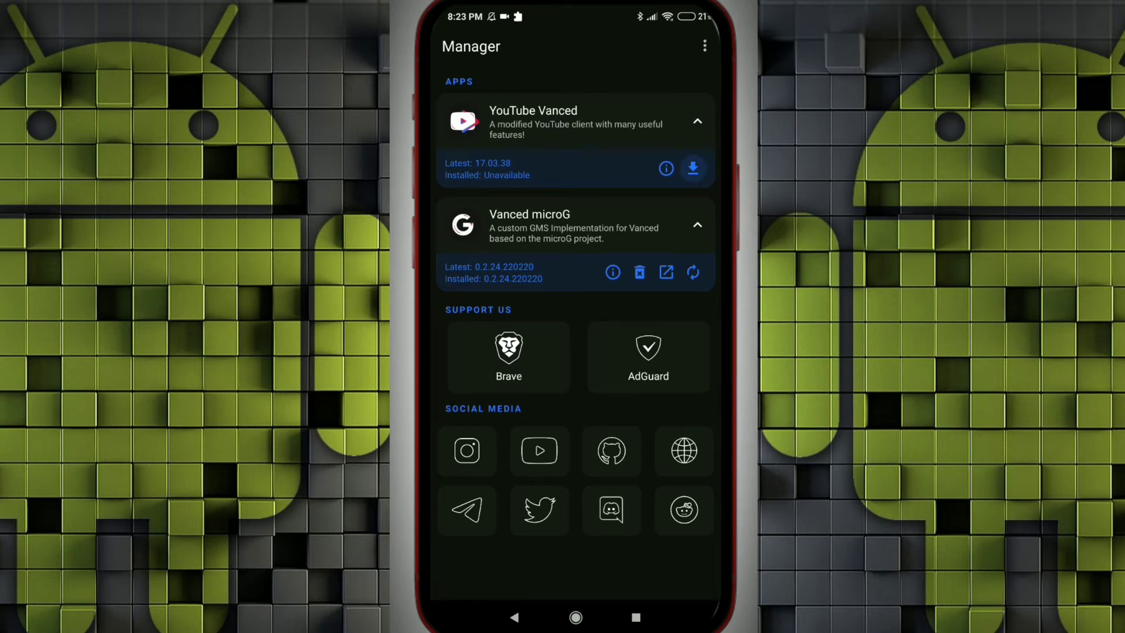
Step: Install YouTube Vanced 17.03.38 with Light + Dark theme and return to the home screen
{"action": "left_click", "coordinate": [692, 169]}
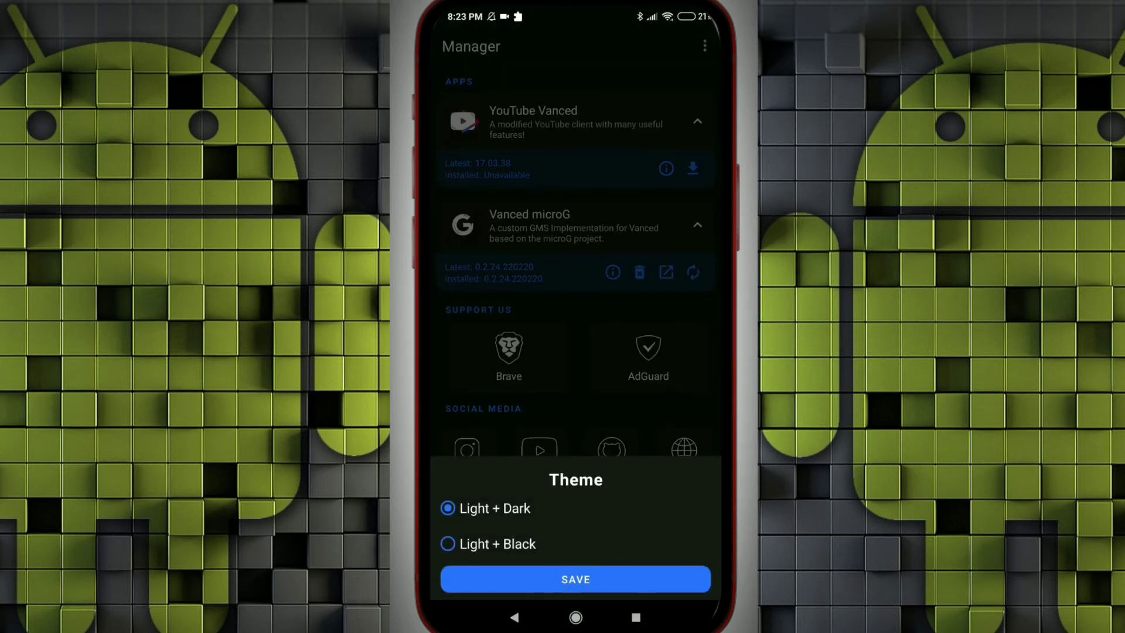
{"action": "left_click", "coordinate": [574, 579]}
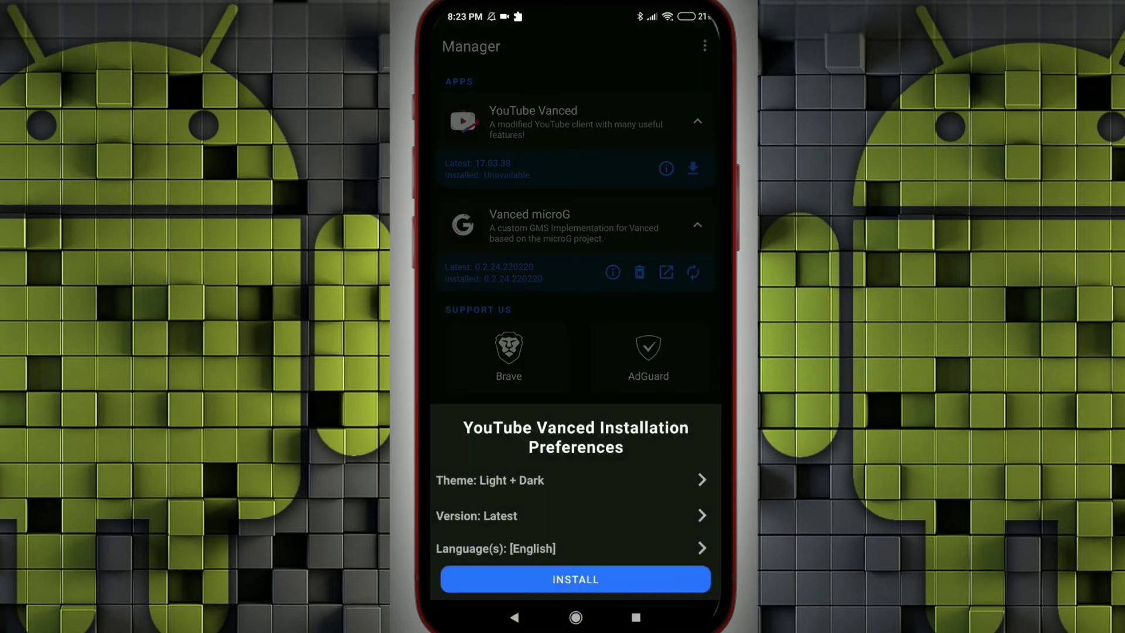
{"action": "left_click", "coordinate": [574, 579]}
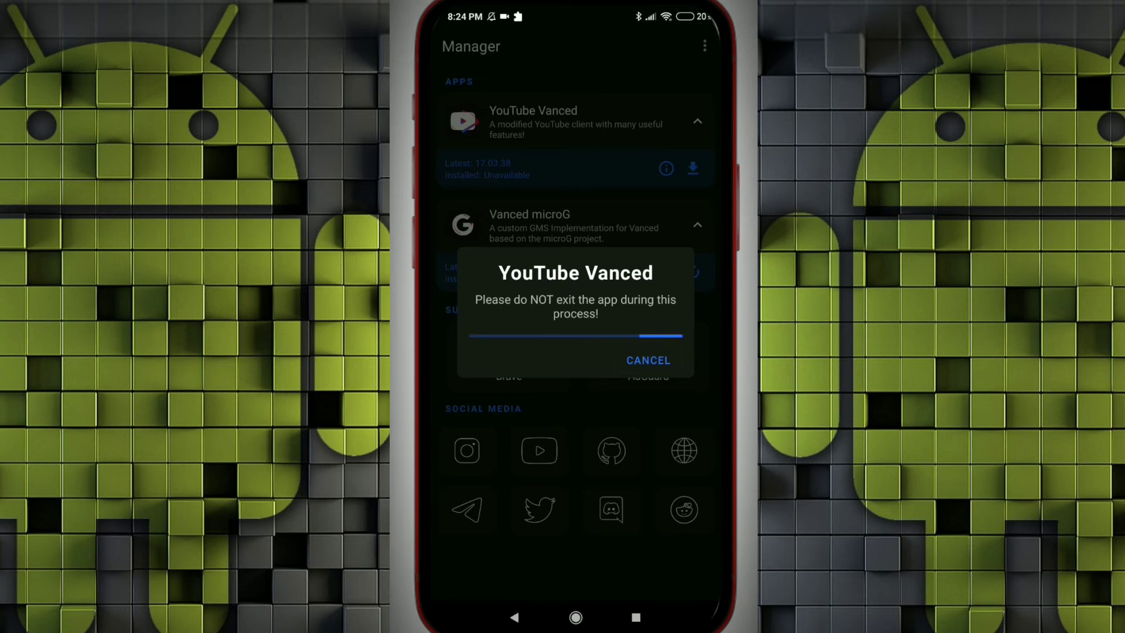
{"action": "left_click", "coordinate": [647, 359]}
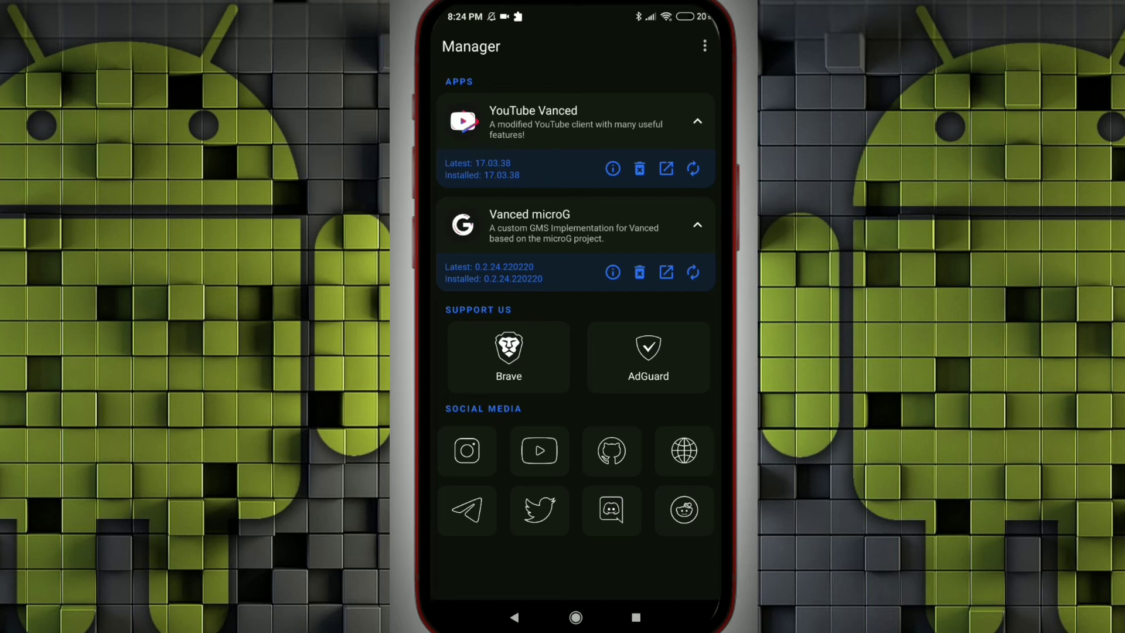
{"action": "left_click", "coordinate": [574, 618]}
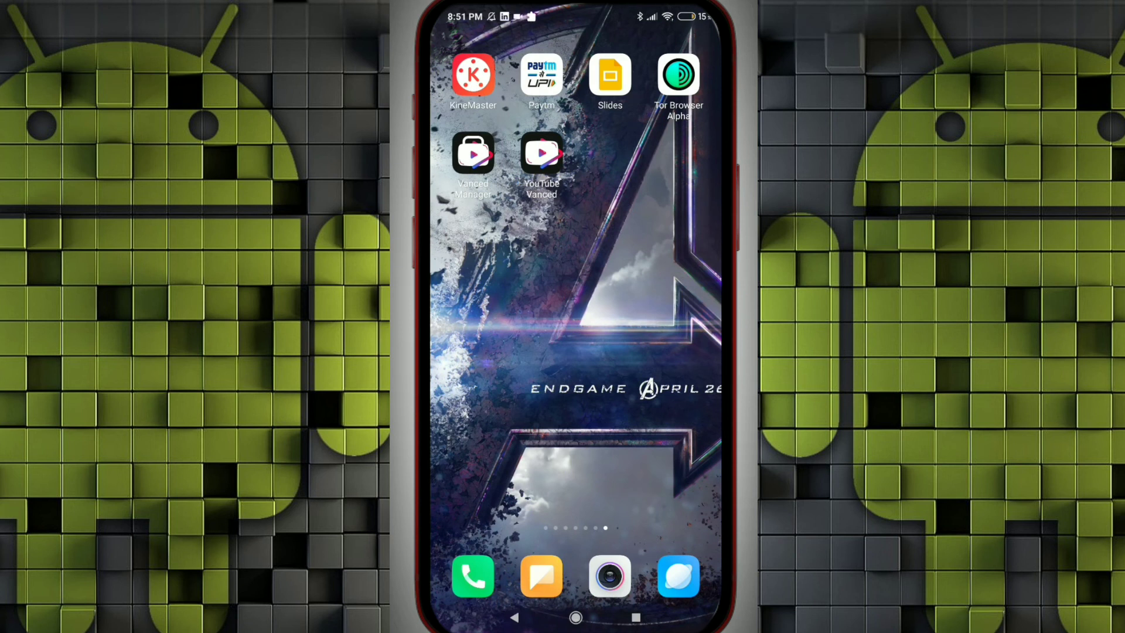
Step: Launch YouTube Vanced from its home screen icon to show the video feed
{"action": "left_click", "coordinate": [542, 152]}
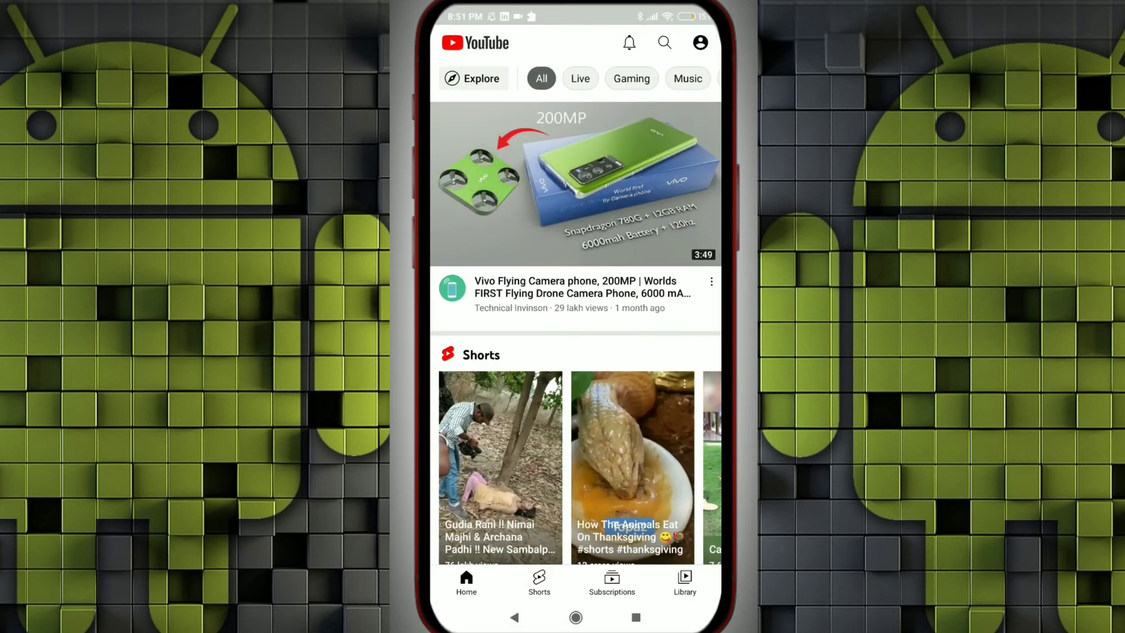